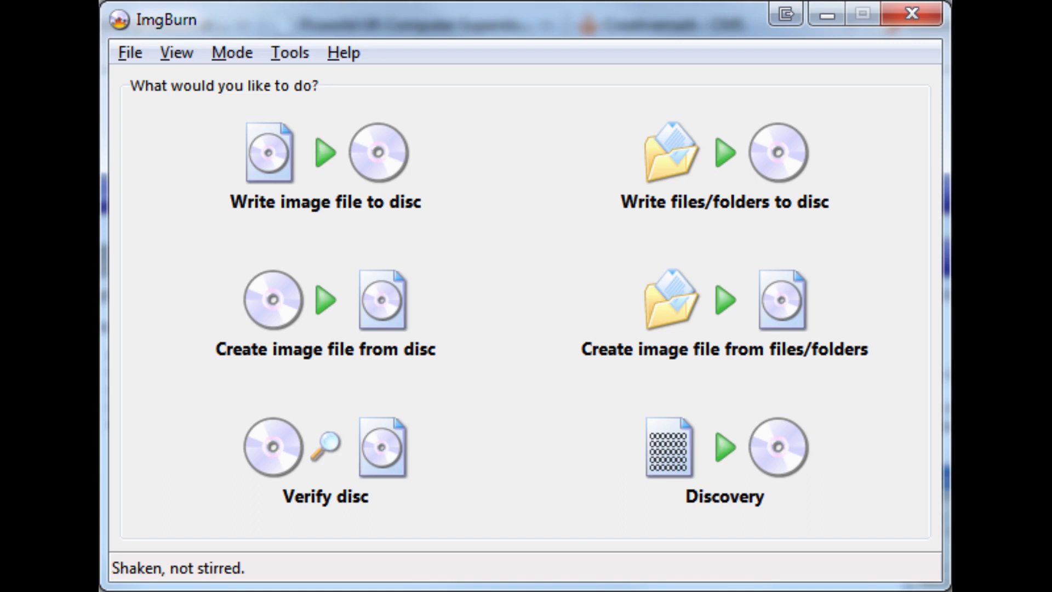
Step: Start ImgBurn's 'Create image file from disc' task for the WINDOWS95 disc
left_click(270, 299)
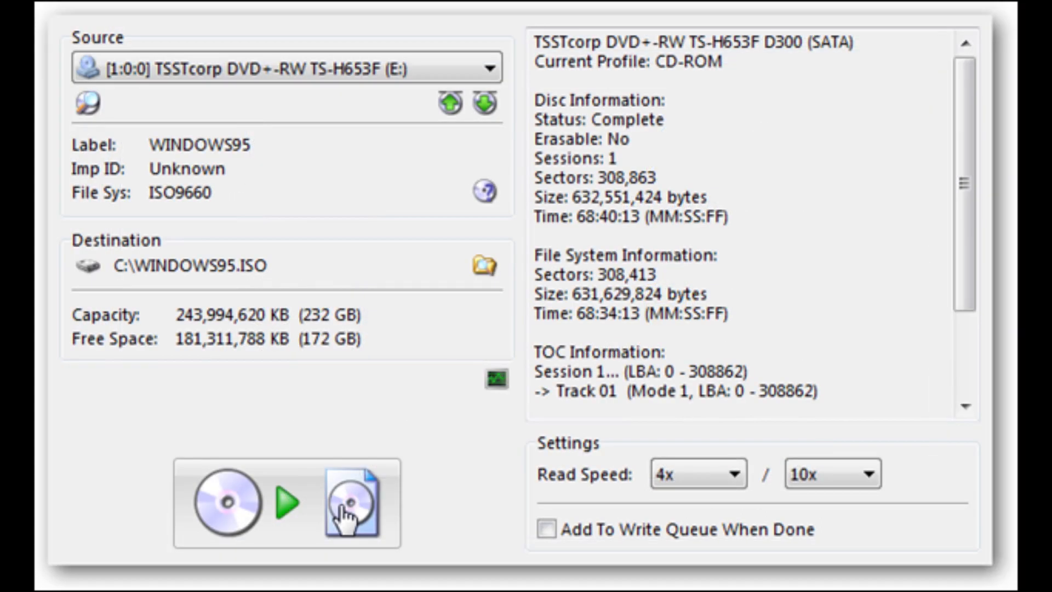